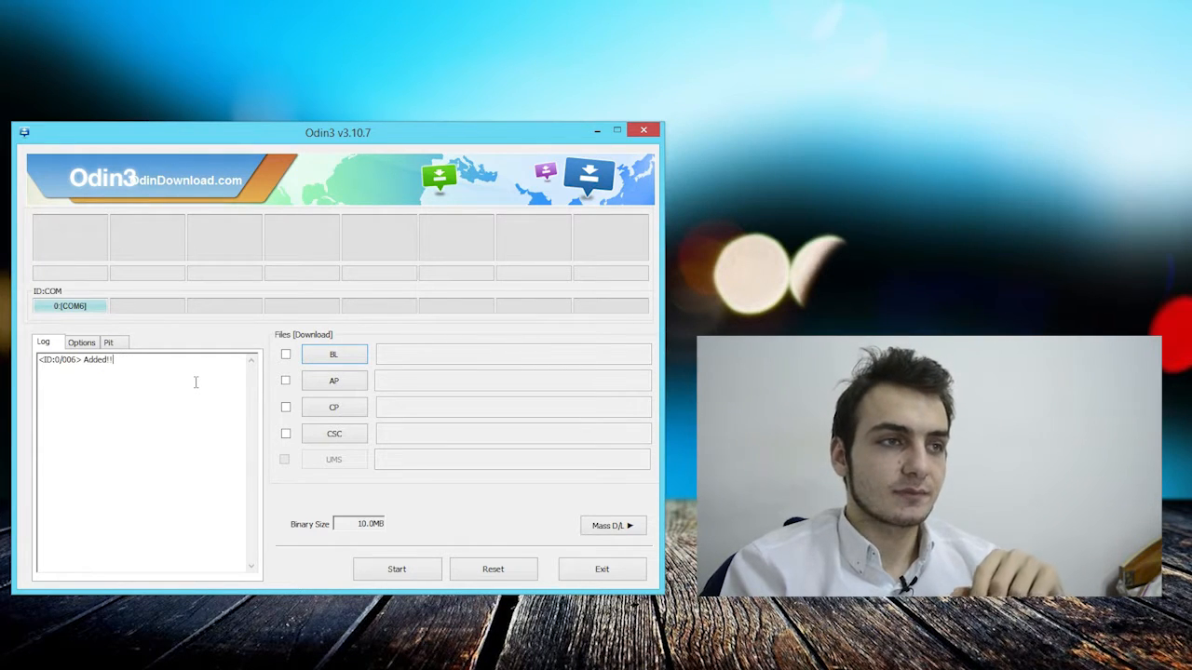
mouse_move(484, 250)
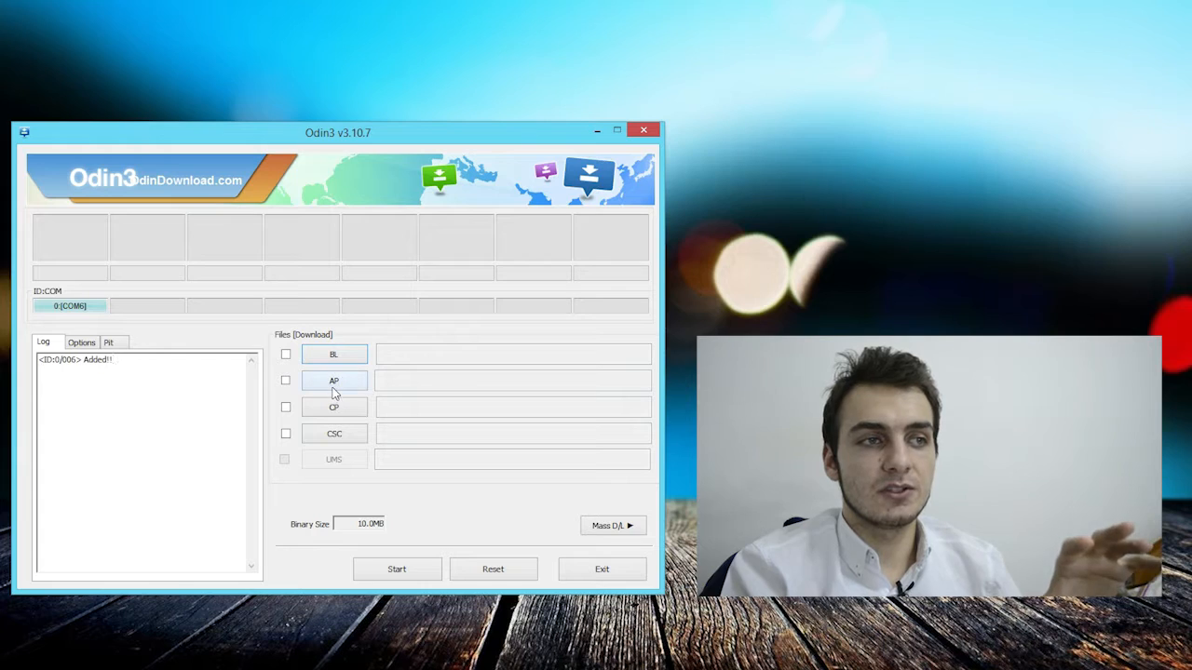
Step: Load the TWRP recovery .tar.md5 from the Desktop into the AP slot
click(333, 380)
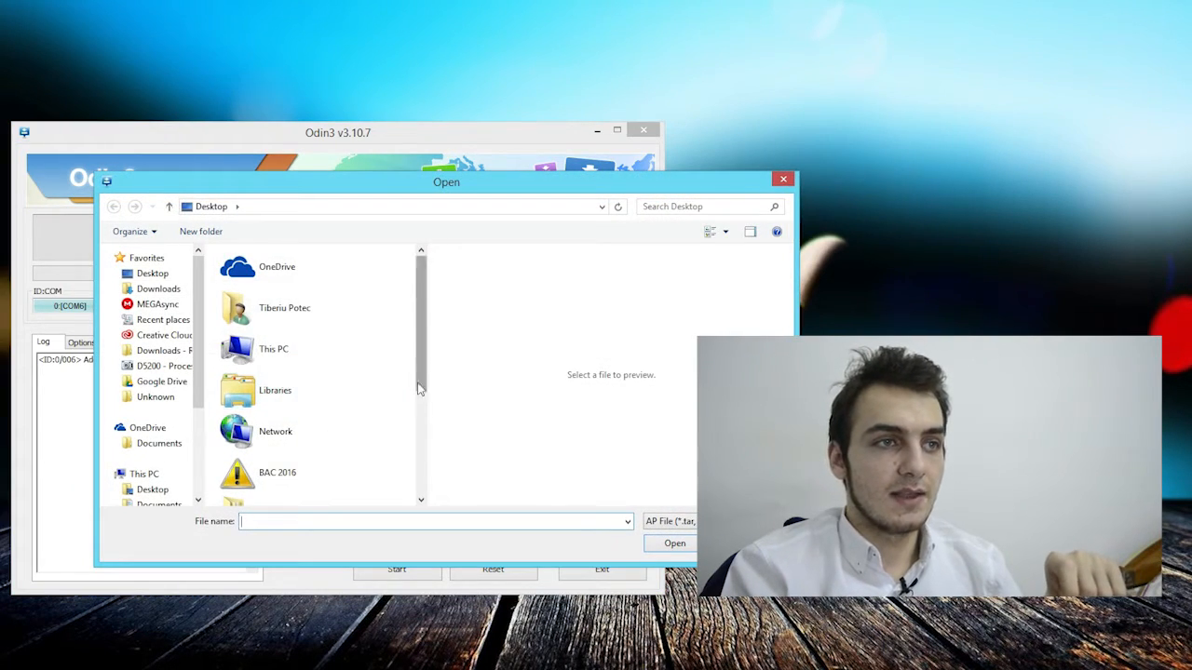
click(313, 484)
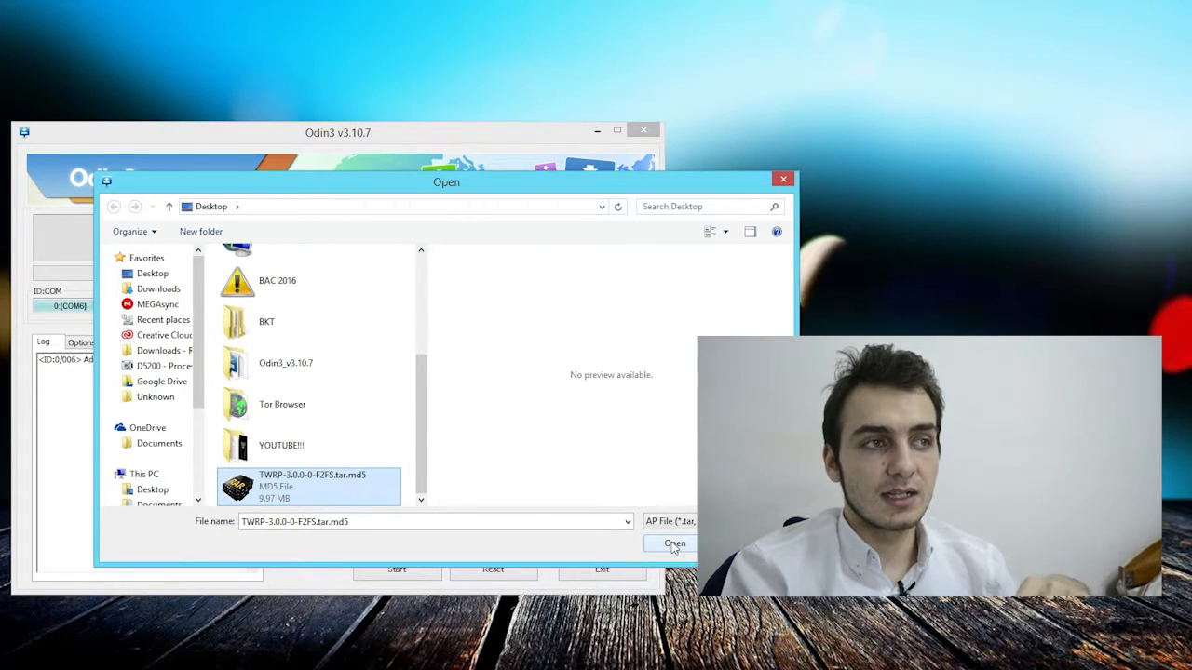
click(674, 544)
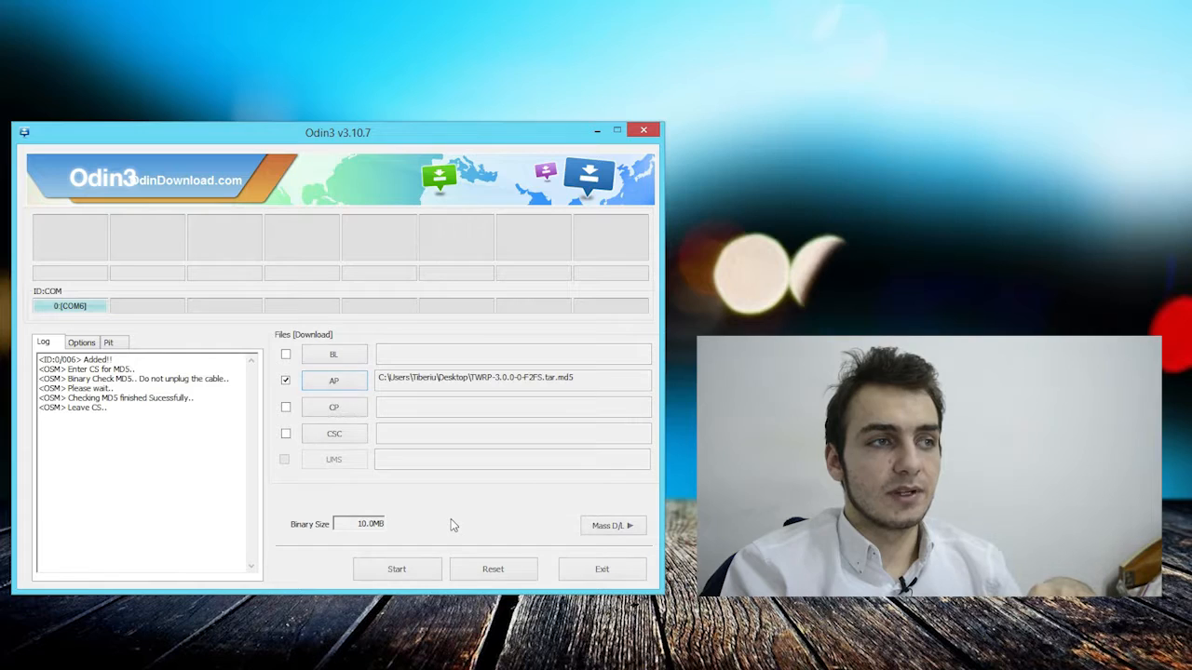
Step: Dismiss the Pit engineers-only warning and switch Auto Reboot off in Options
click(108, 343)
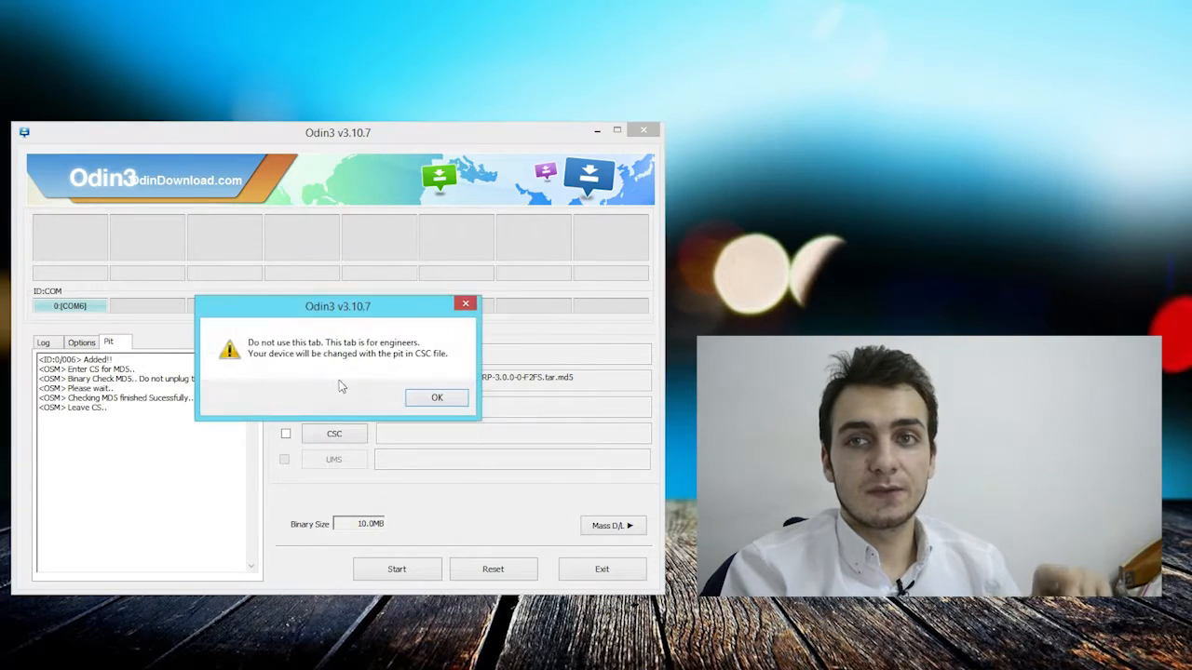
click(435, 398)
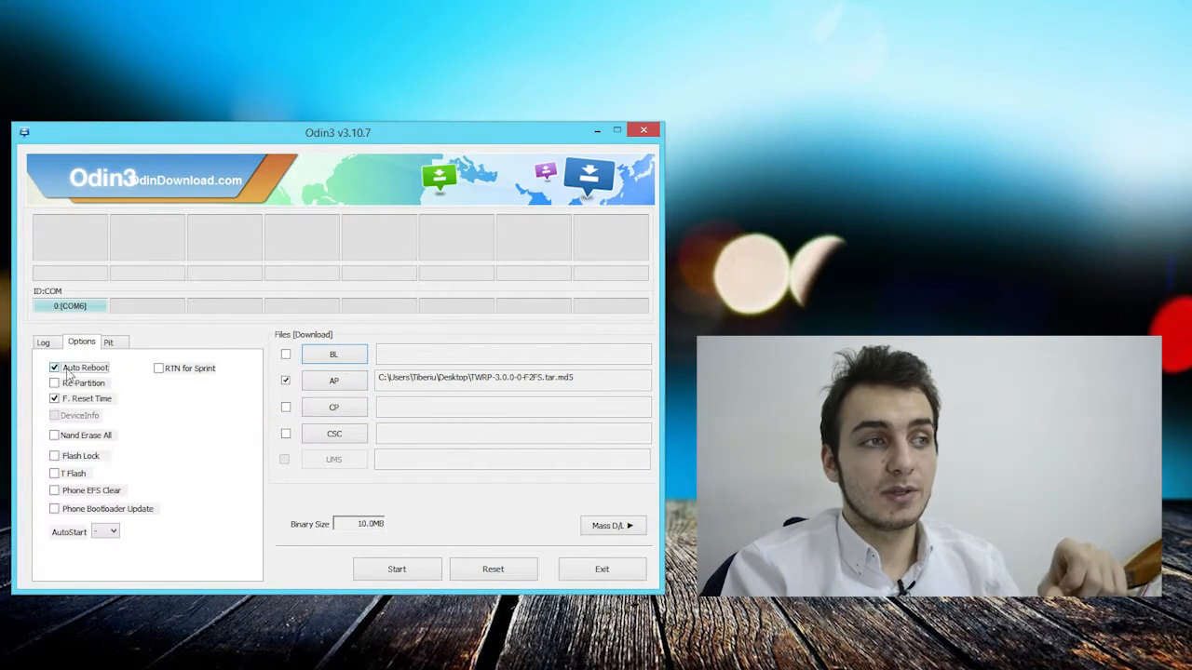
click(54, 367)
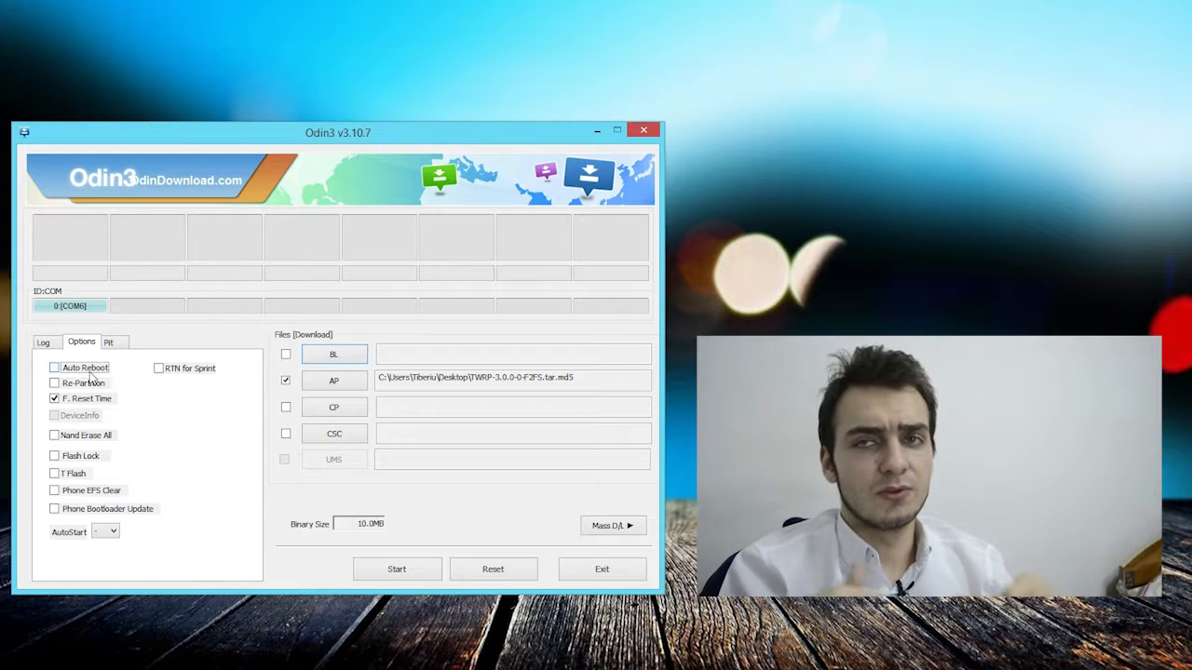
mouse_move(264, 456)
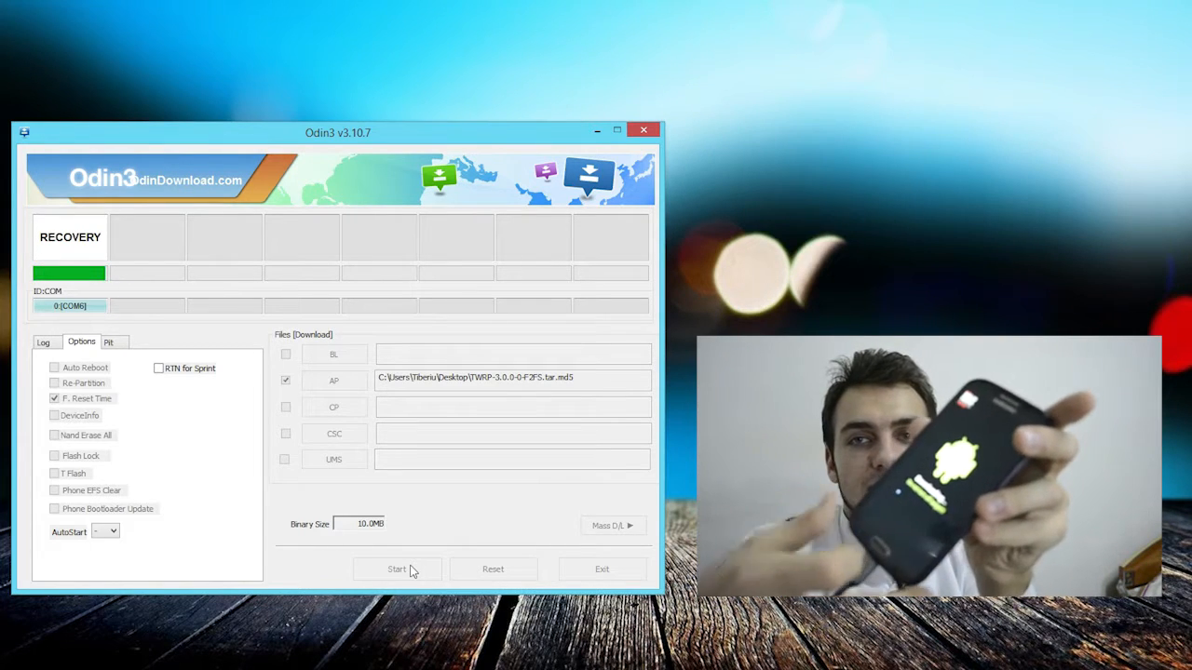
Step: Start the recovery flash, let it finish with PASS, and reset the result display
click(397, 570)
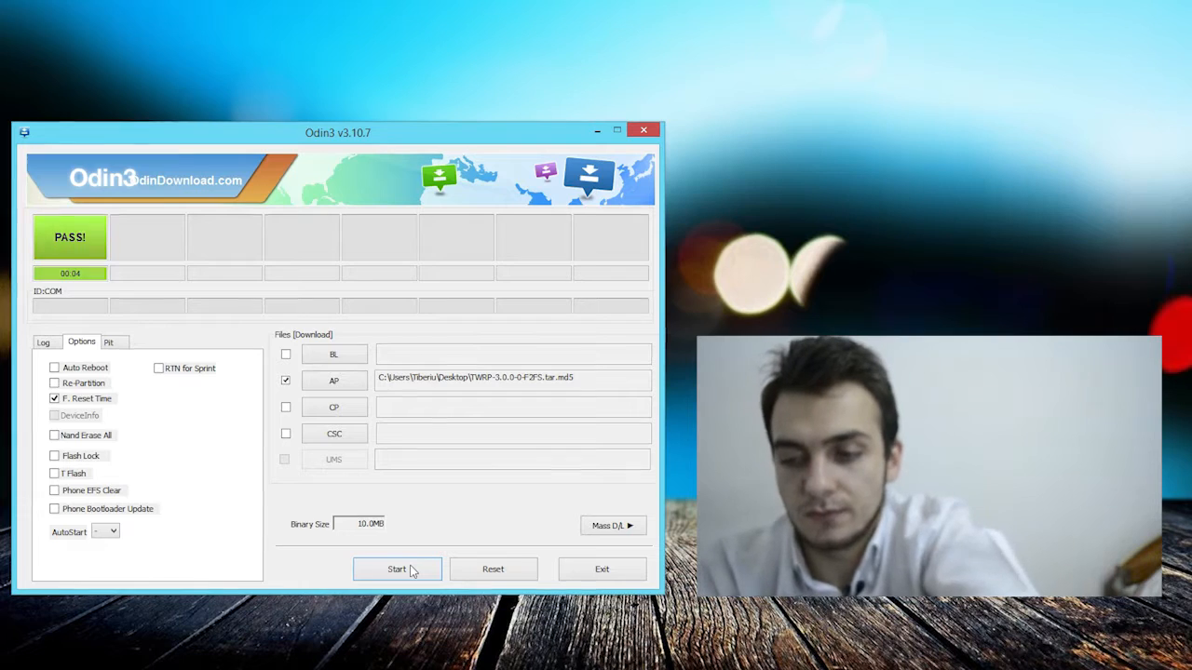
click(397, 570)
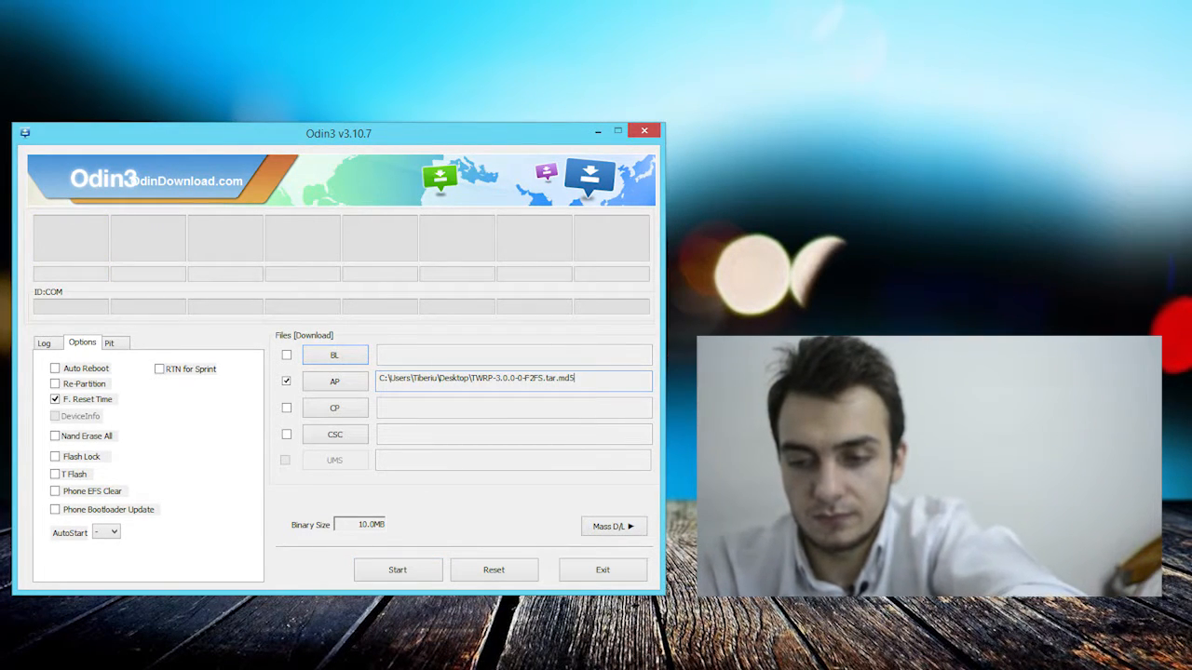